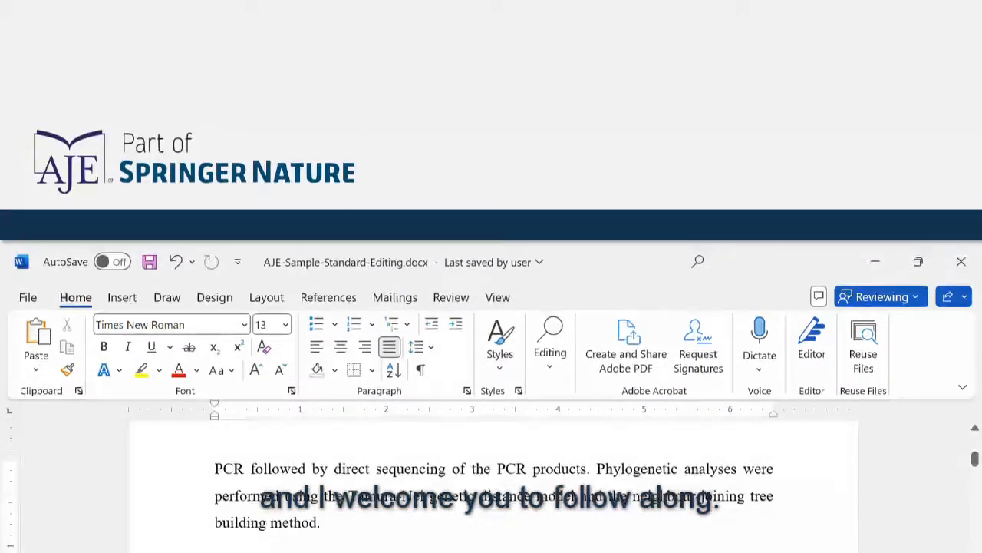
# Switch to the Review tab and expand the Tracking options
pyautogui.scroll(-3)
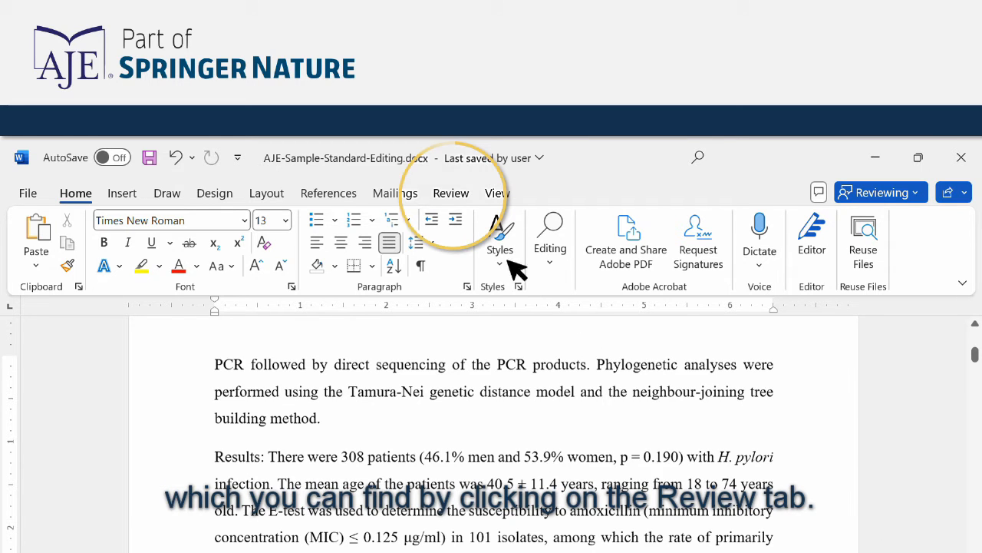
pyautogui.click(450, 192)
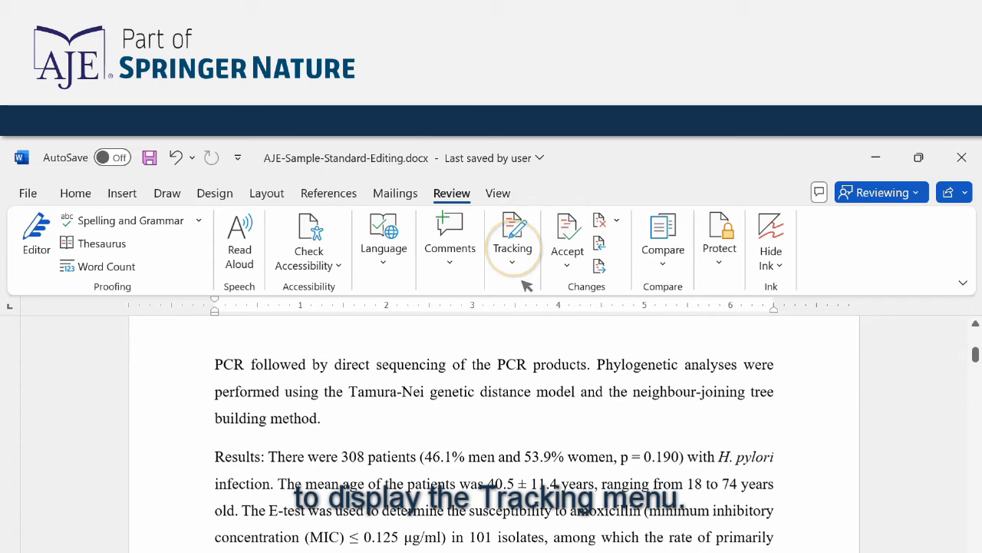
pyautogui.click(511, 246)
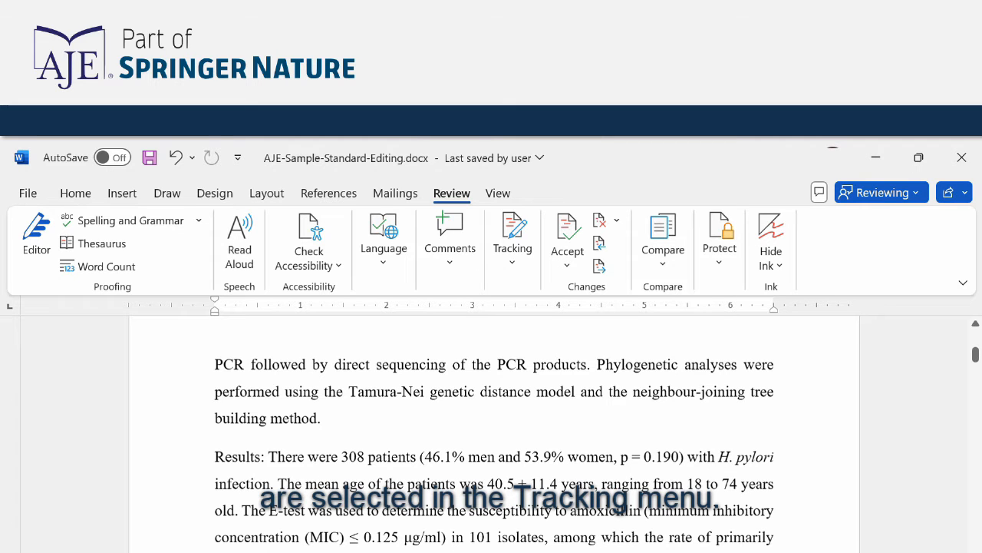
pyautogui.click(511, 265)
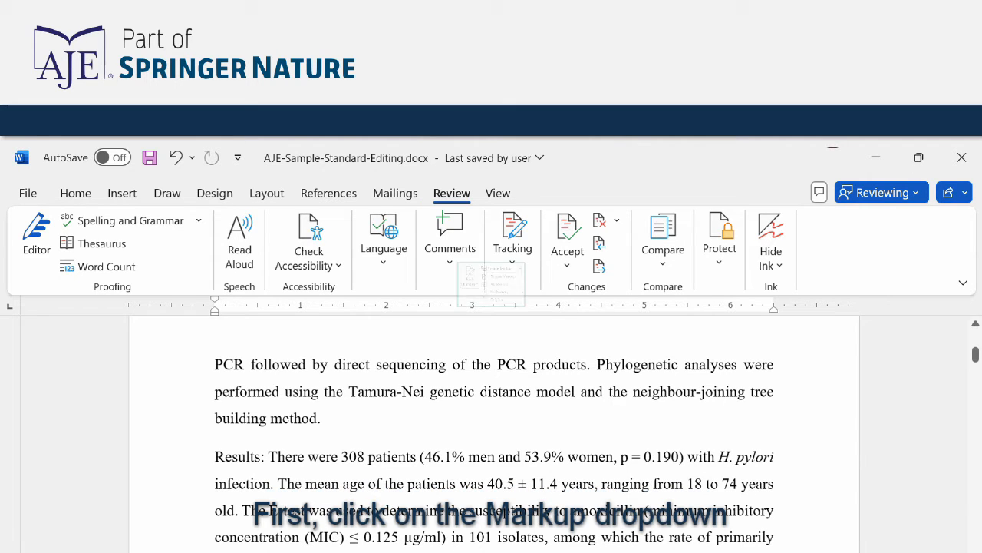
# Set the markup display mode to All Markup
pyautogui.click(547, 320)
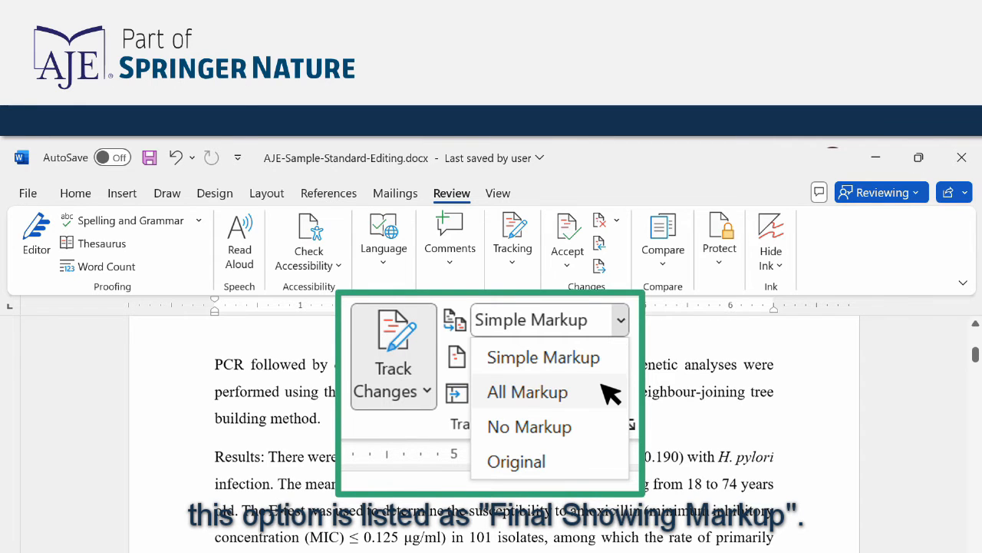
pyautogui.click(527, 391)
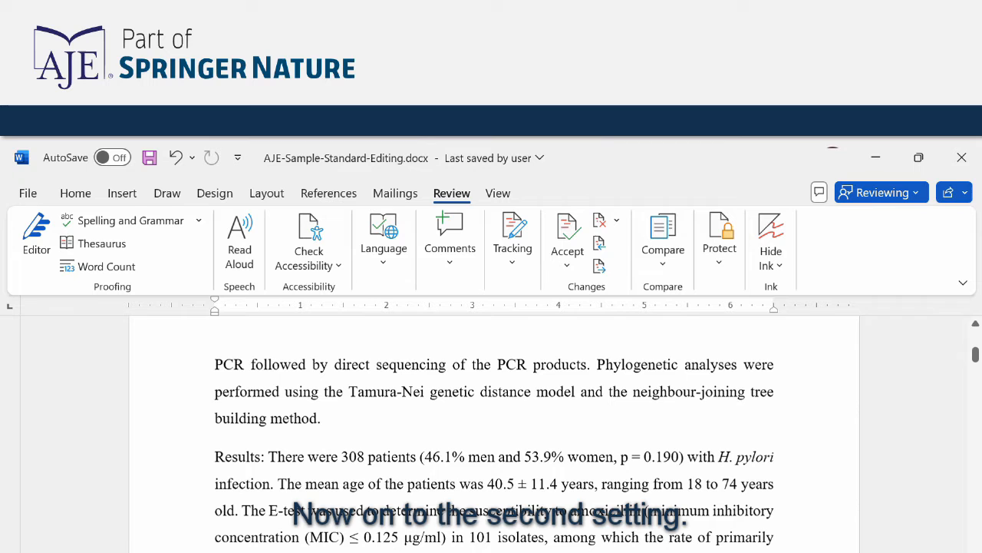
# Reopen Tracking and expand the Show Markup choices
pyautogui.click(512, 261)
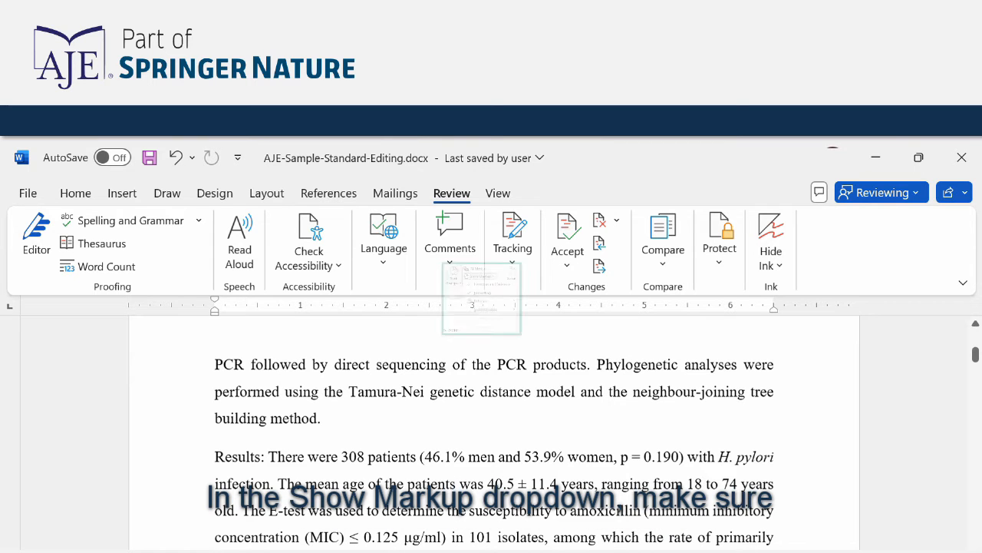
pyautogui.click(470, 338)
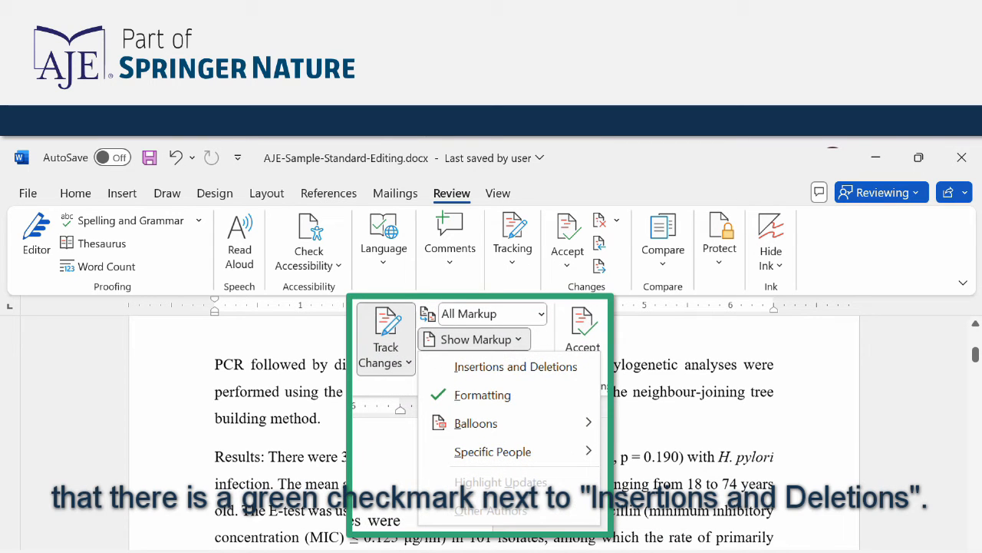
pyautogui.moveTo(648, 415)
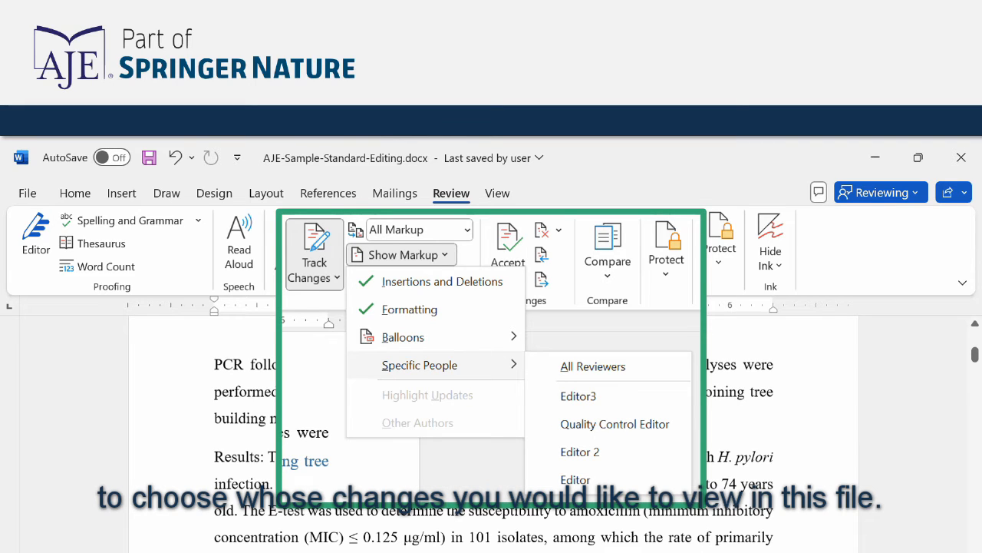
# Enable All Reviewers under Specific People and close the markup menu
pyautogui.click(592, 366)
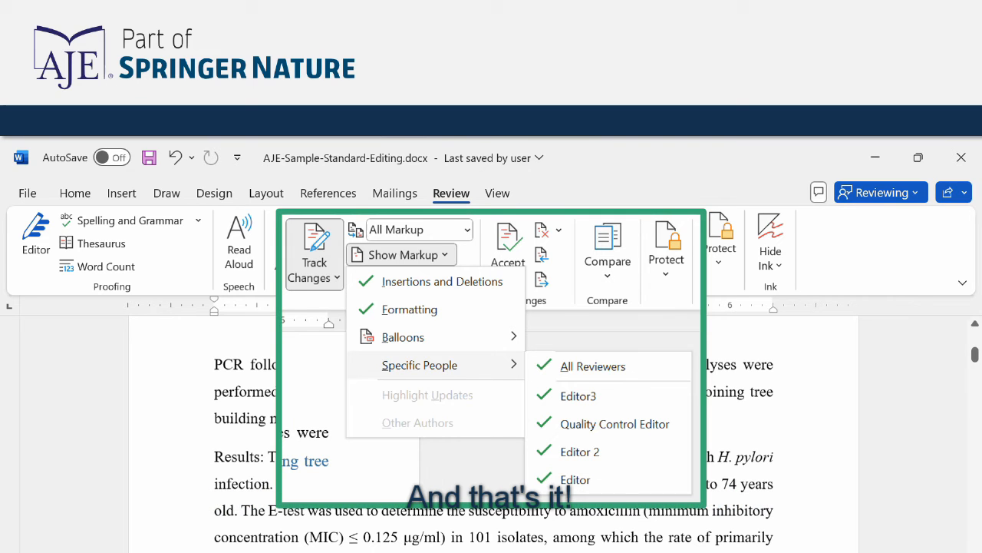
pyautogui.click(399, 254)
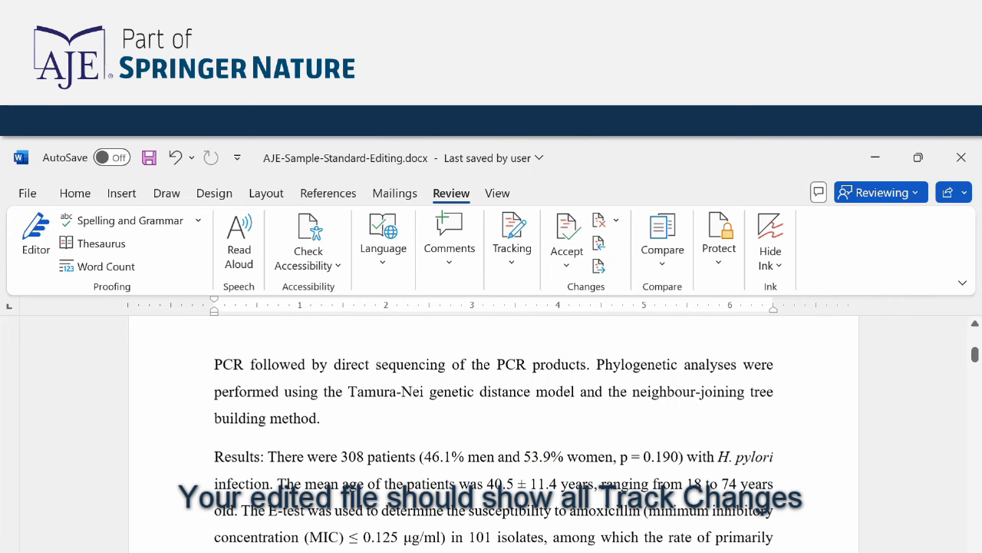